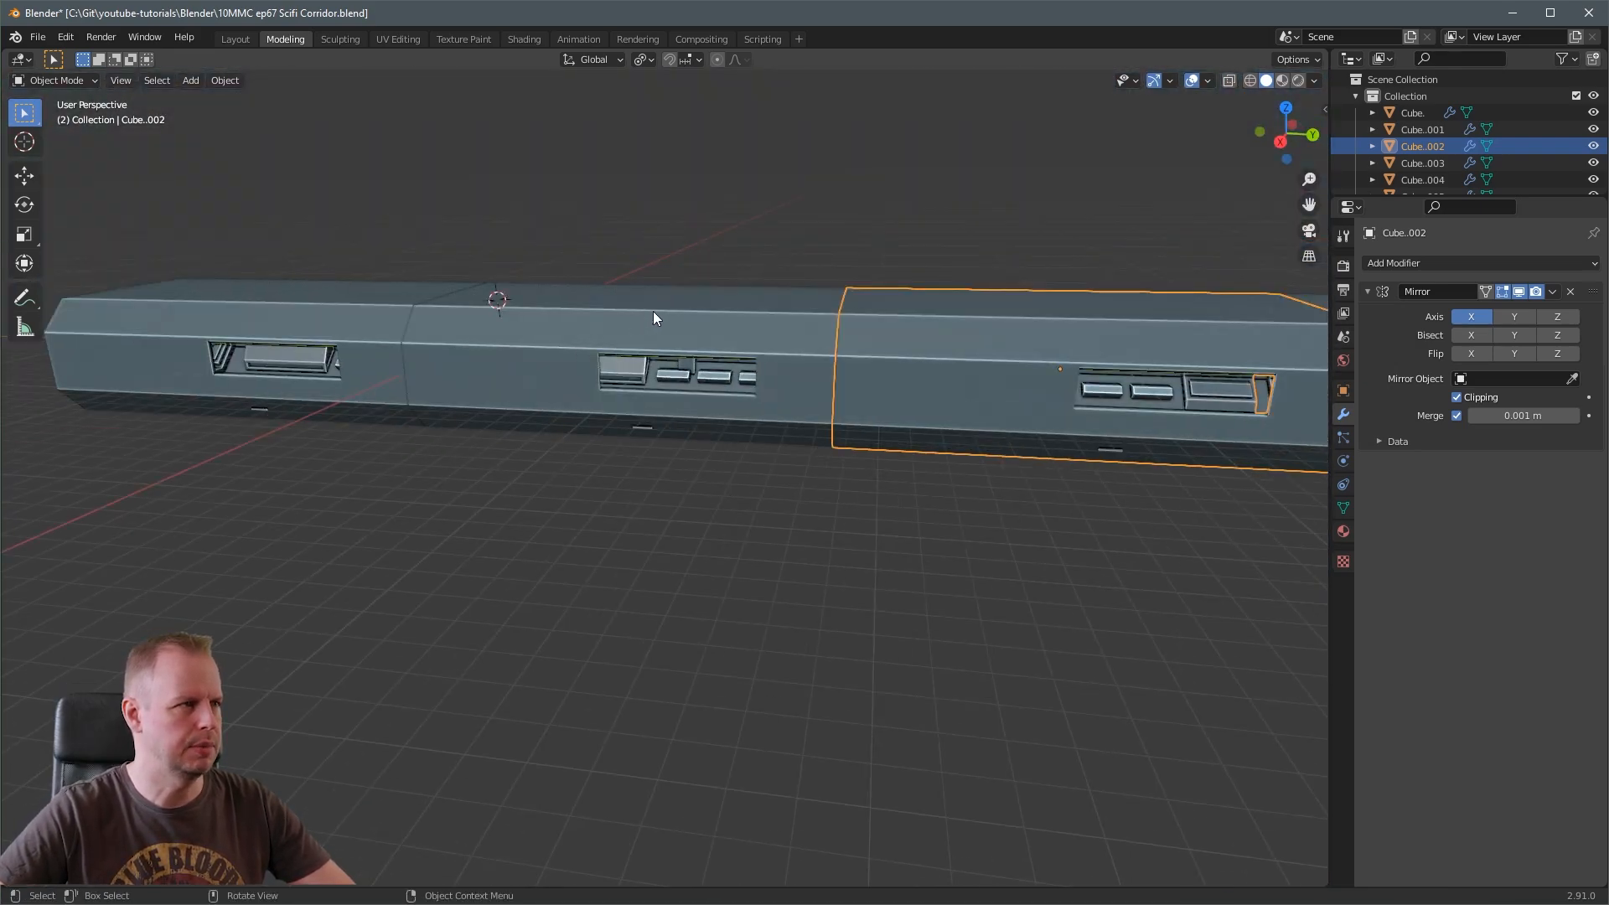
Orbit the viewport to look down along the top of the corridor segment row
{"action": "left_click_drag", "start_coordinate": [652, 319], "coordinate": [852, 331]}
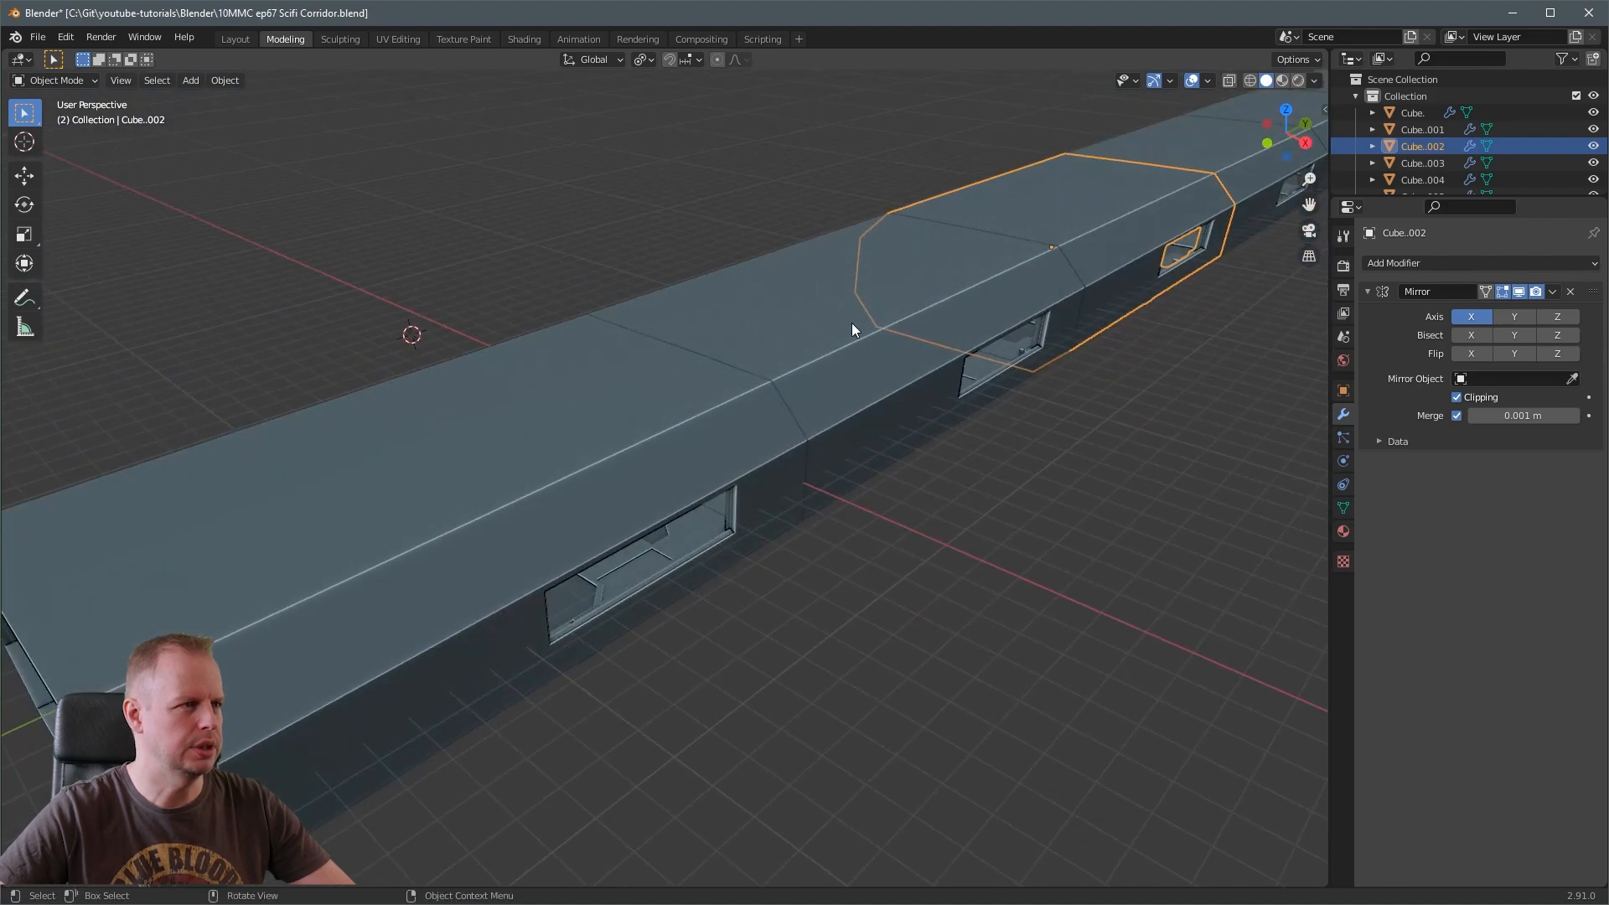